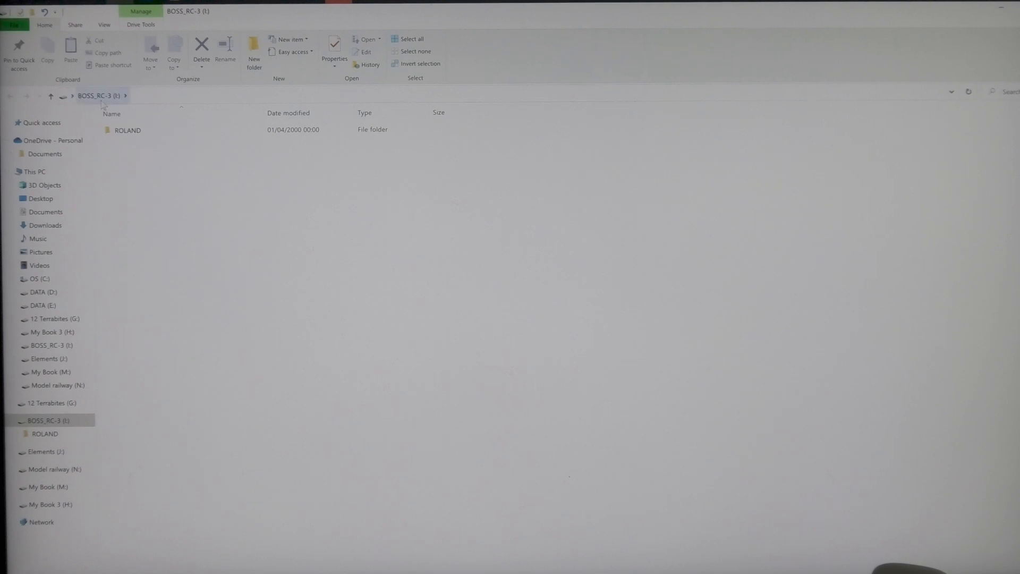
Step: Browse ROLAND > WAVE, check the track inside slot 011_1, then return to the slot list
left_click(127, 129)
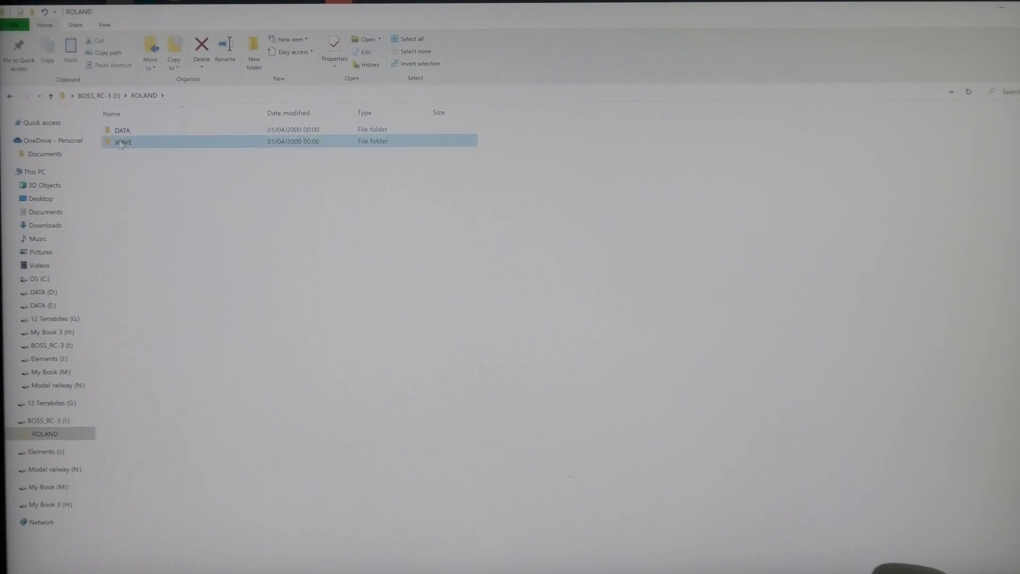
double_click(123, 141)
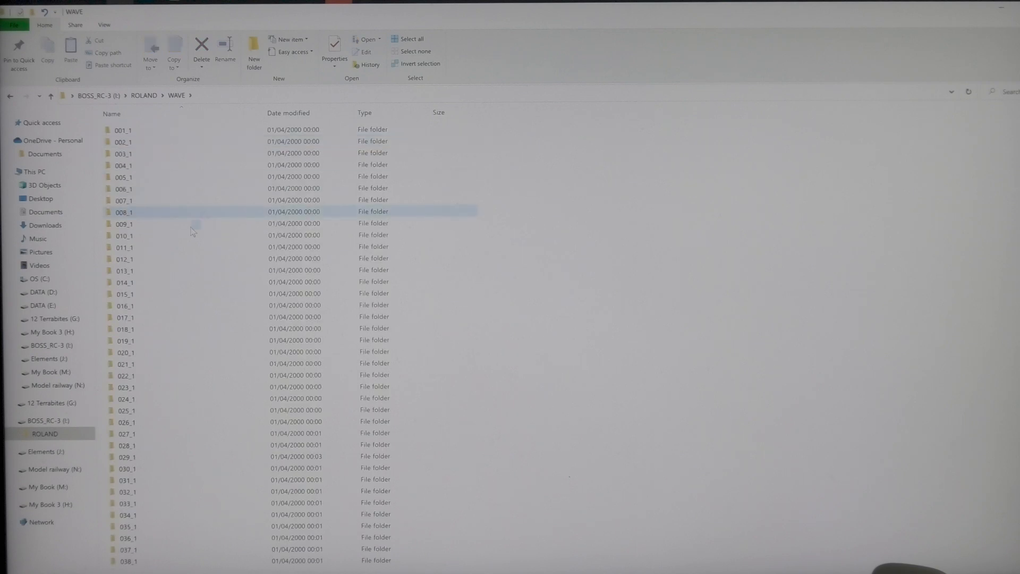
left_click(123, 235)
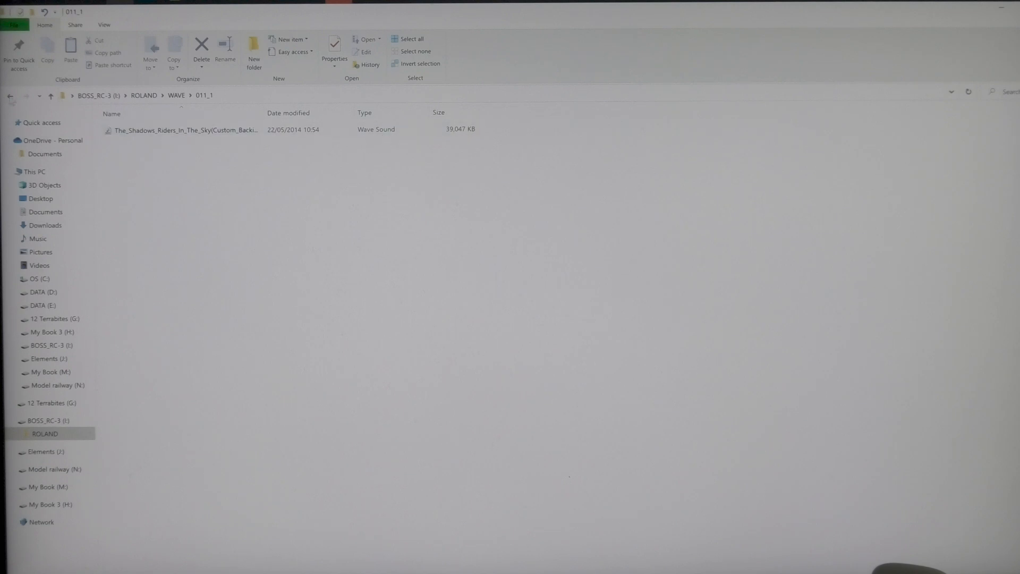
left_click(10, 95)
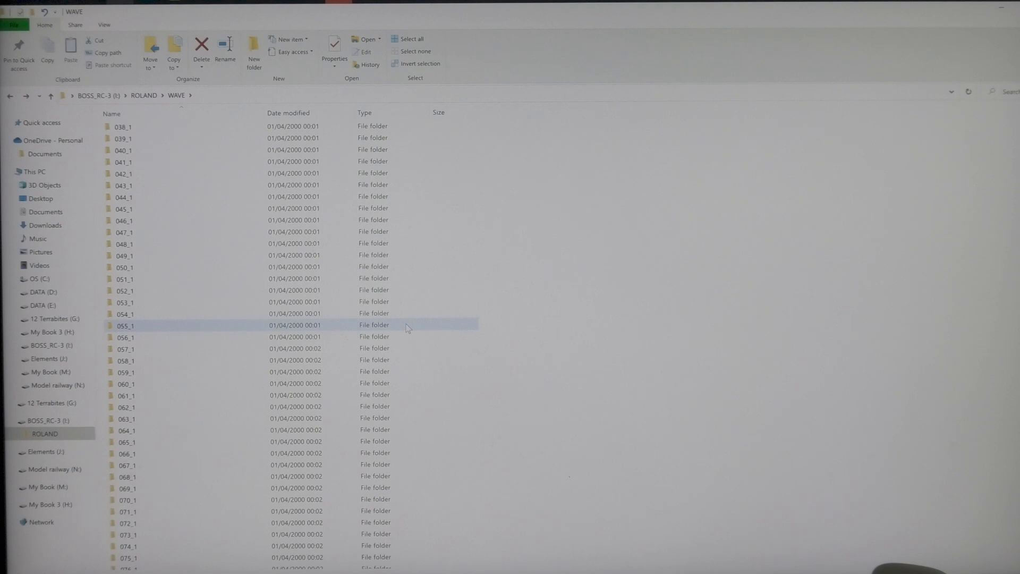
scroll("up", 3)
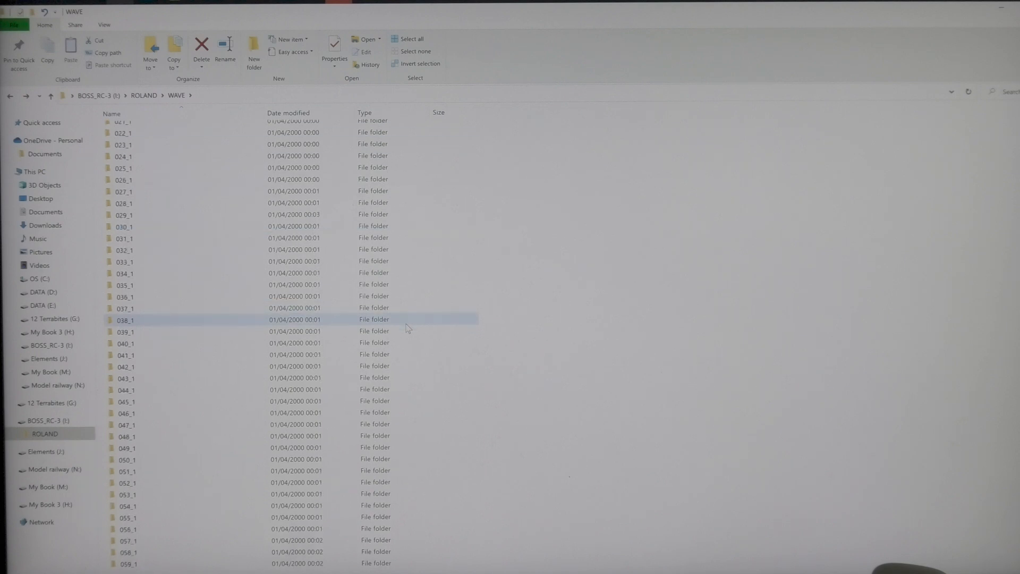
scroll("down", 3)
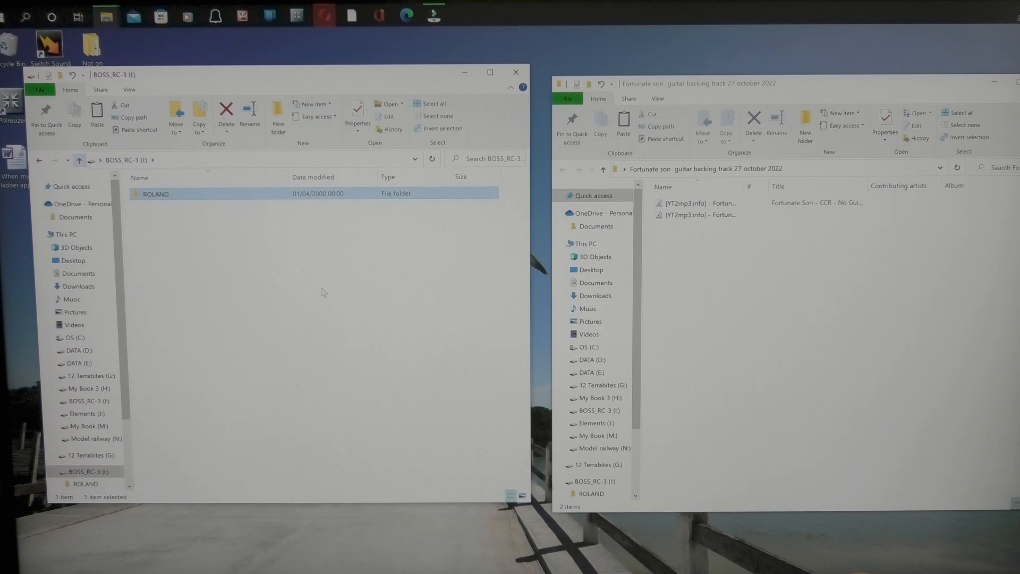
mouse_move(175, 196)
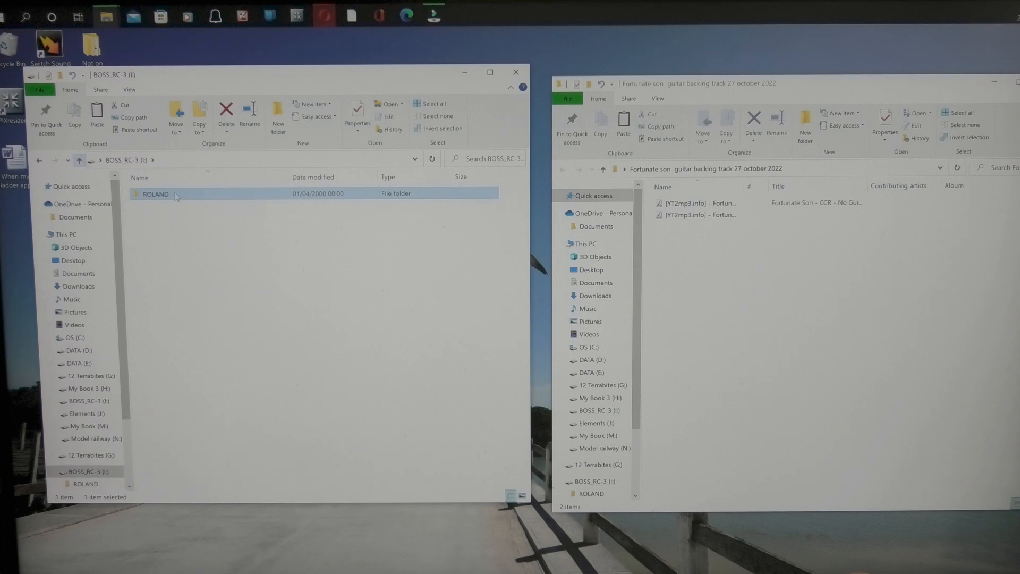
Step: Navigate the drive window through ROLAND and WAVE into the empty slot folder 066_1
double_click(155, 193)
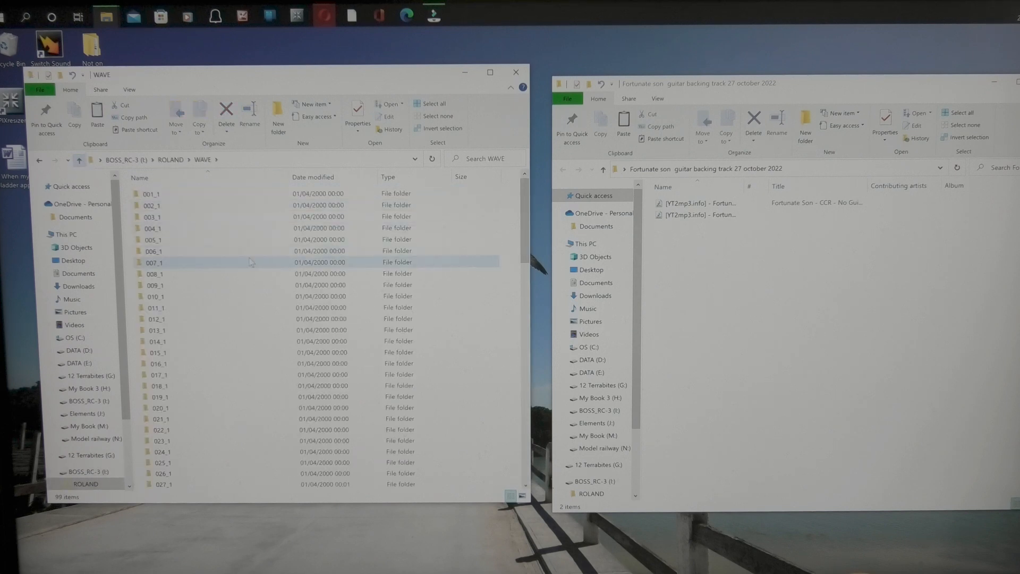
scroll("down", 3)
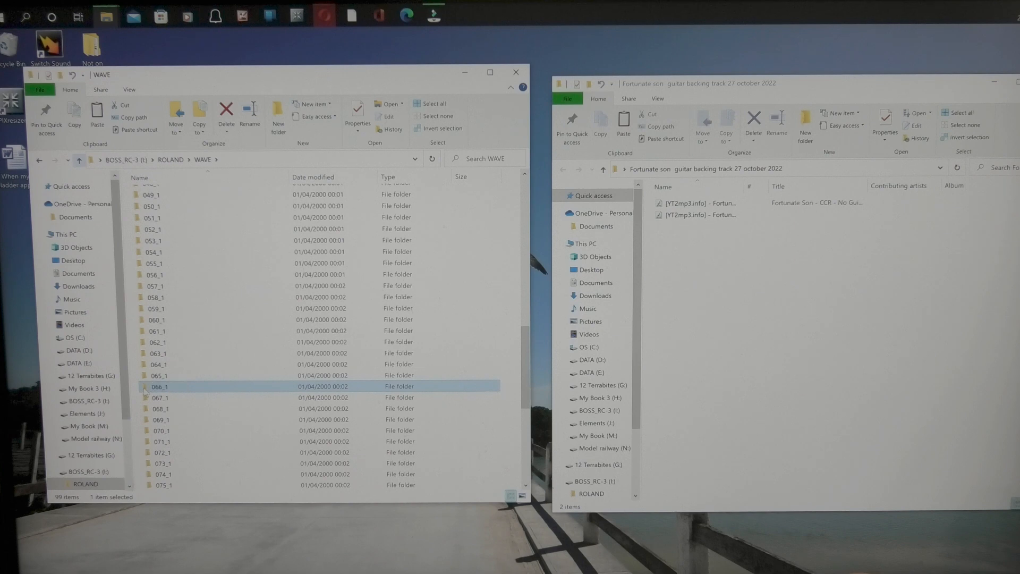
double_click(157, 386)
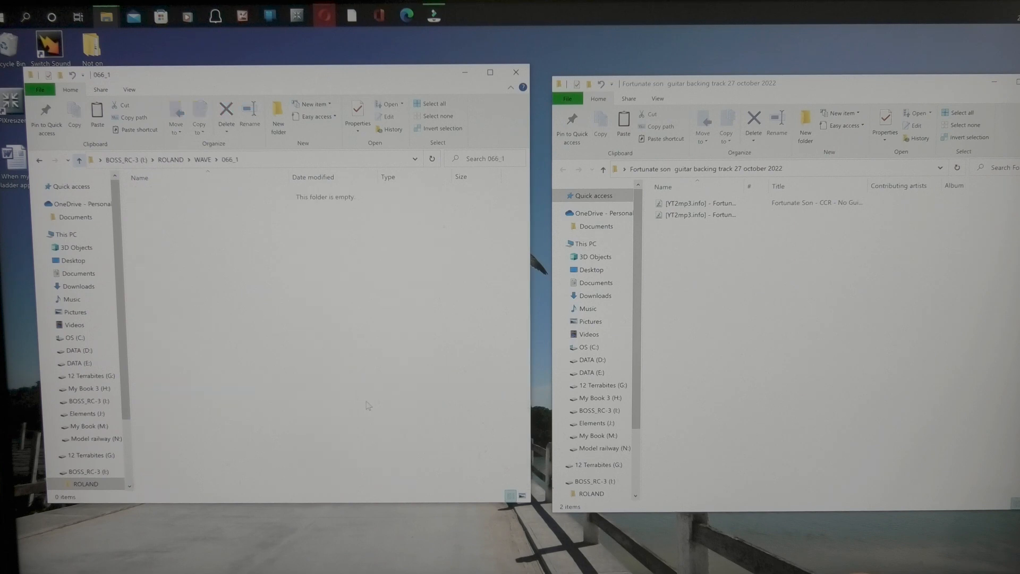
Step: Drag the Fortunate Son WAV from the download folder into slot folder 066_1
left_click(699, 202)
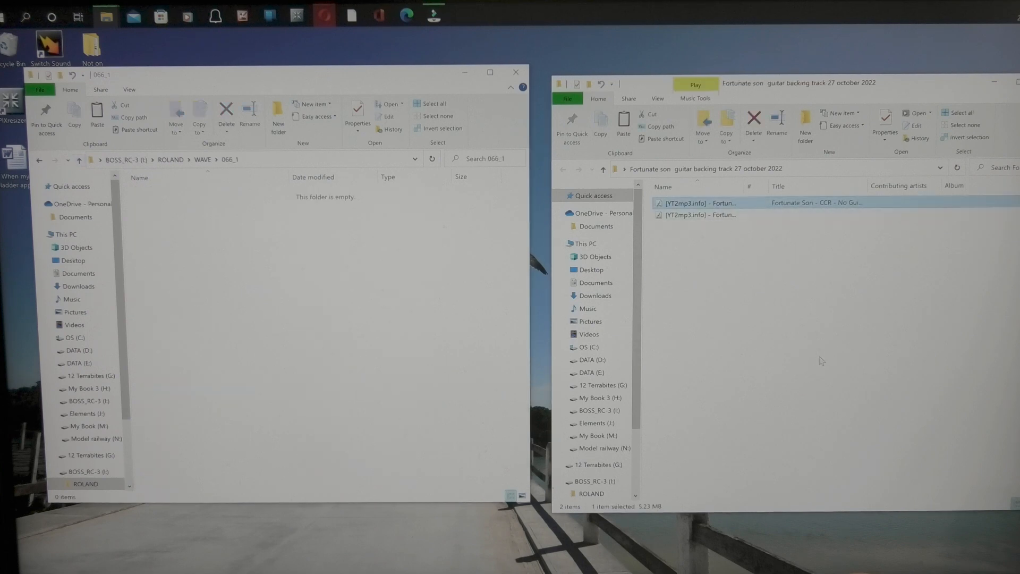
mouse_move(822, 380)
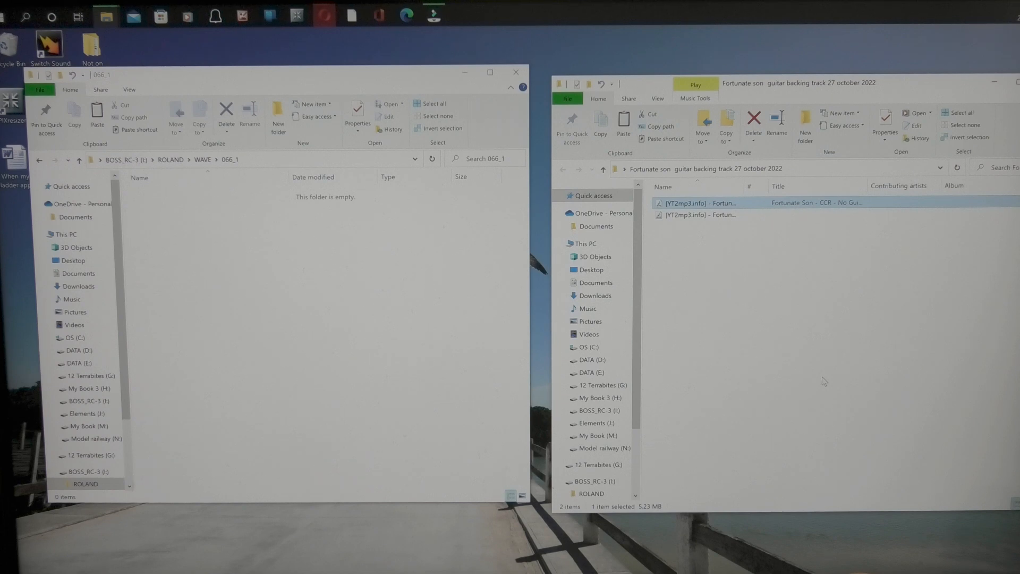
mouse_move(860, 416)
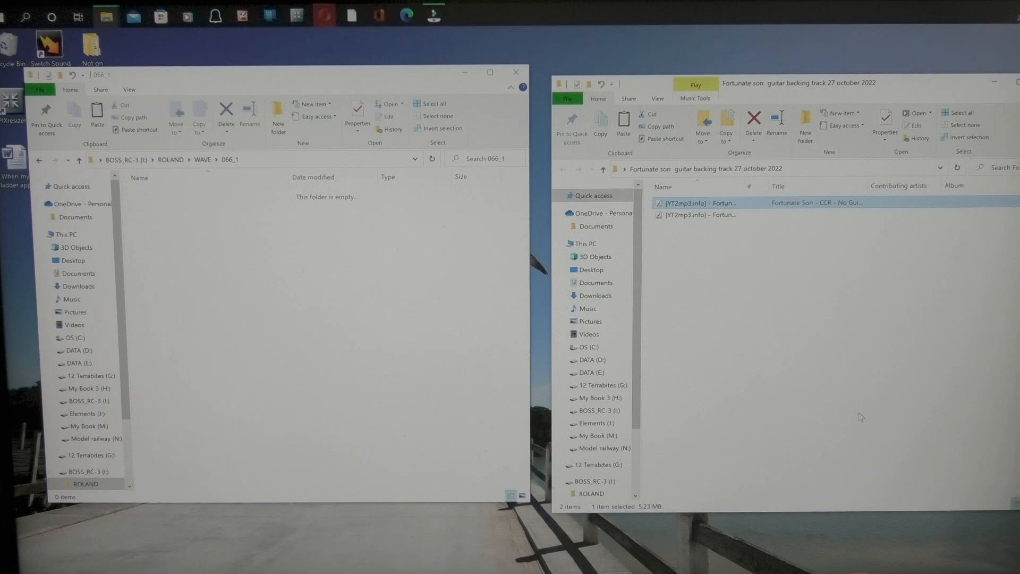
left_click(702, 215)
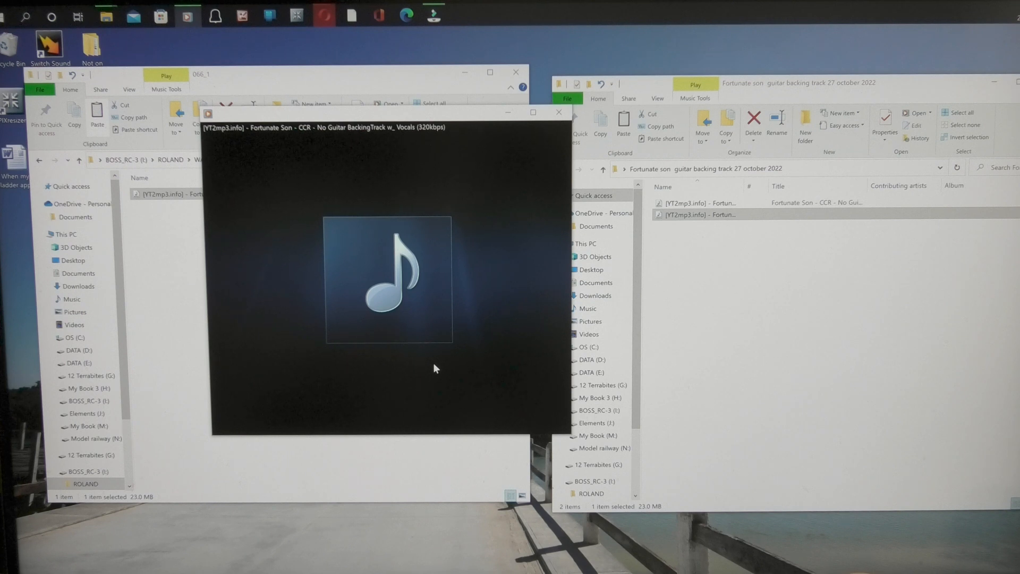
mouse_move(447, 276)
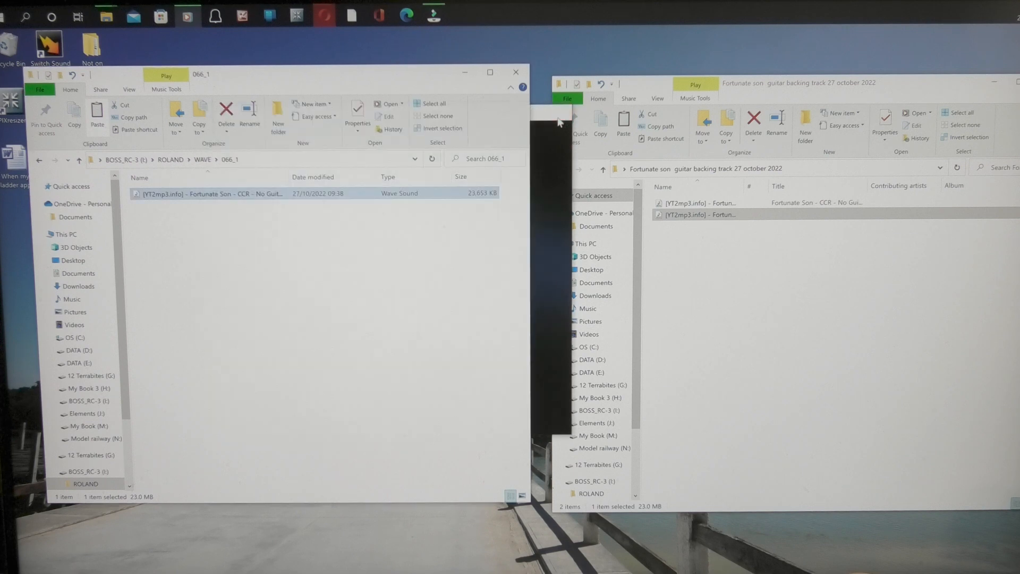
Step: Return from 066_1 up to the WAVE list of numbered slot folders
left_click(78, 159)
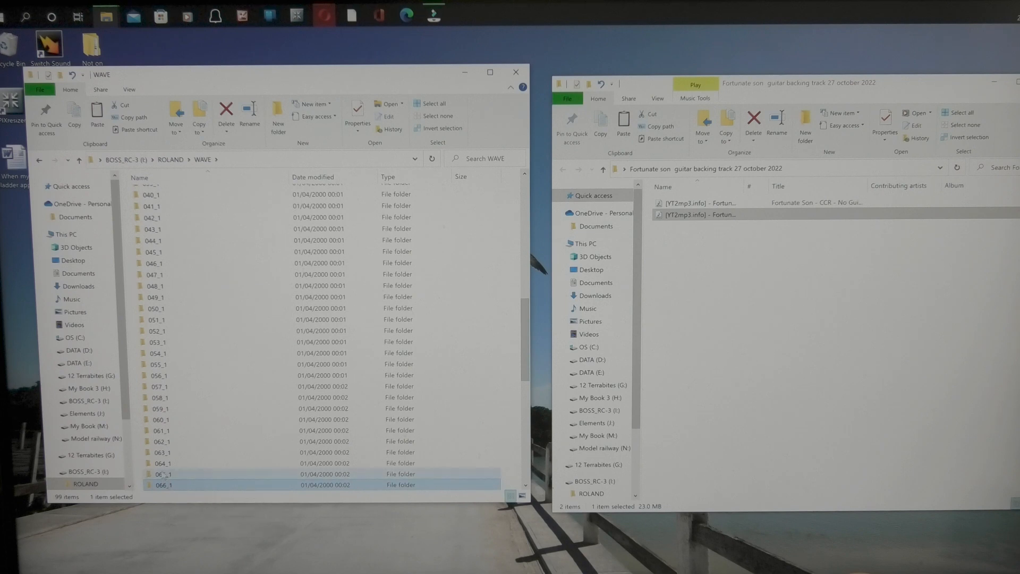
Step: Check the contents of neighbouring slot 065_1, then close the BOSS_RC-3 drive window
double_click(166, 474)
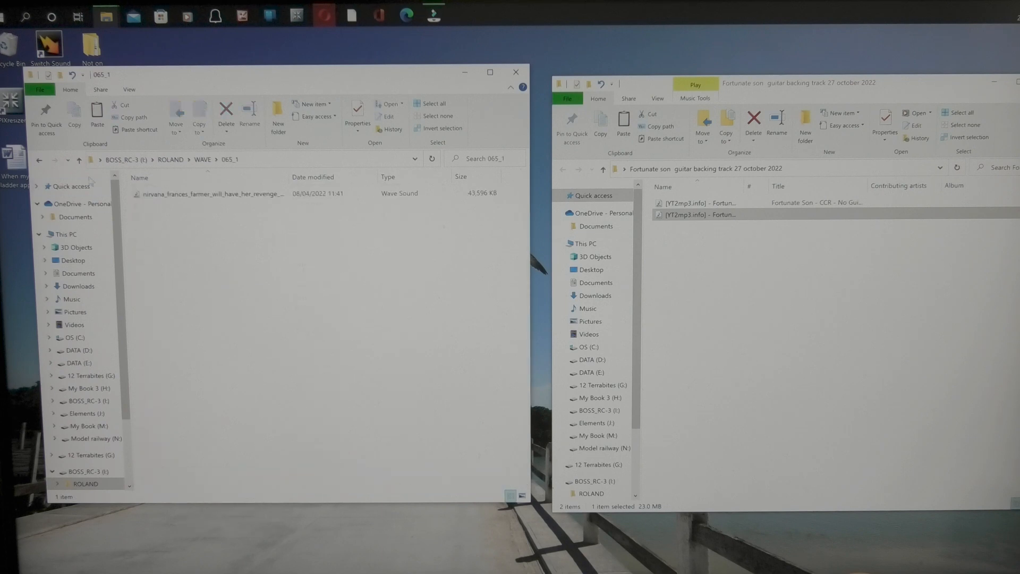
left_click(77, 160)
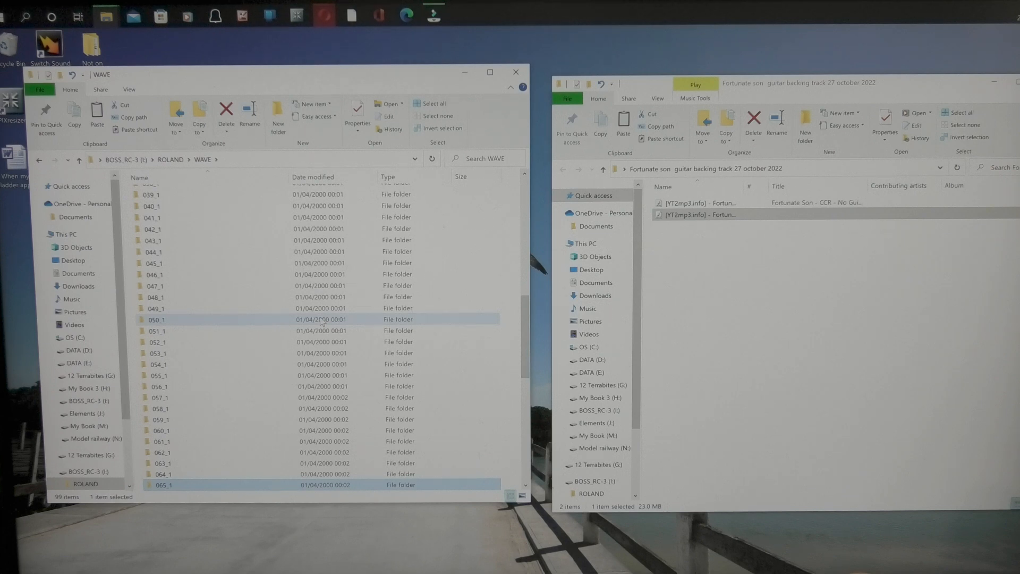
left_click(515, 72)
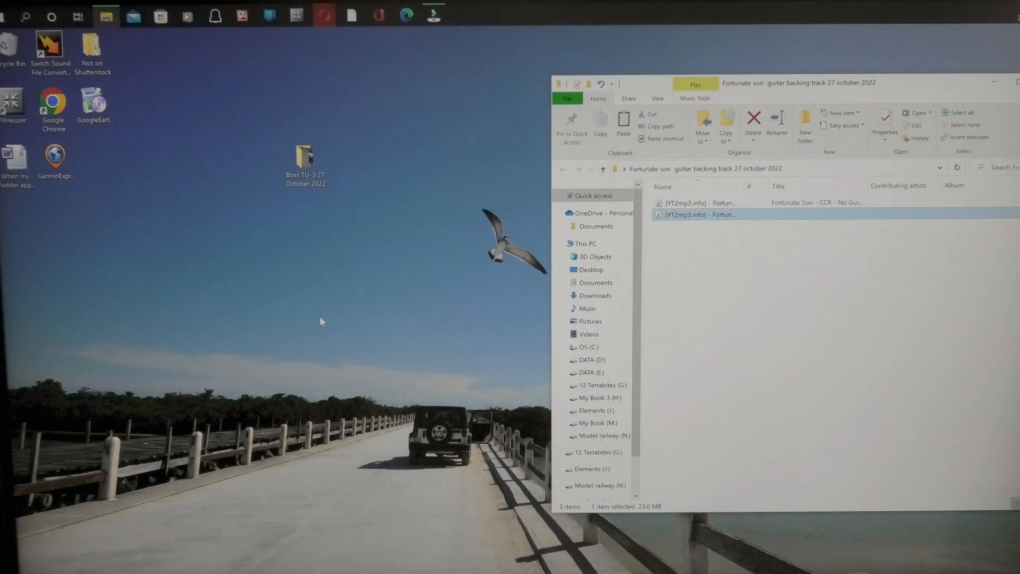